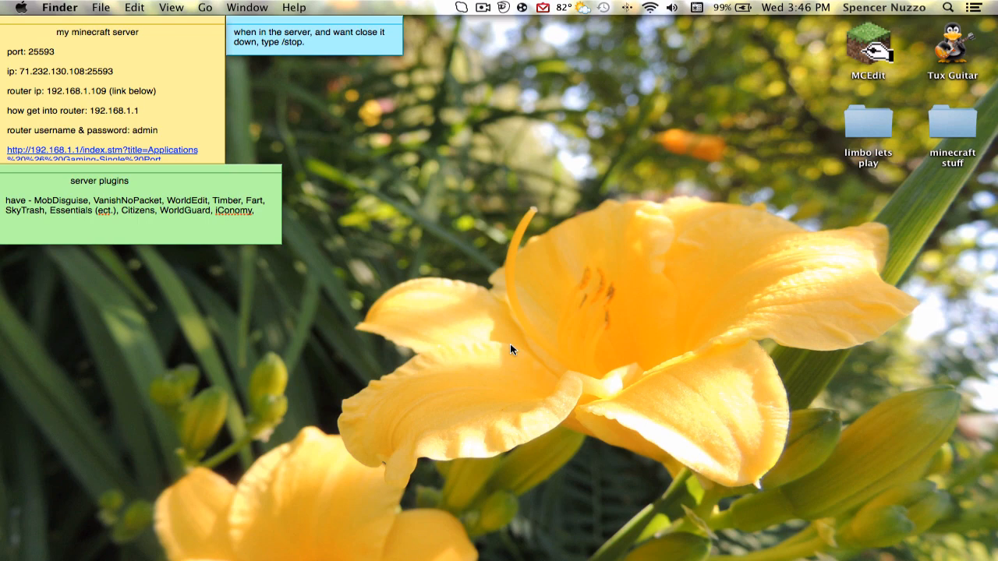
mouse_move(708, 517)
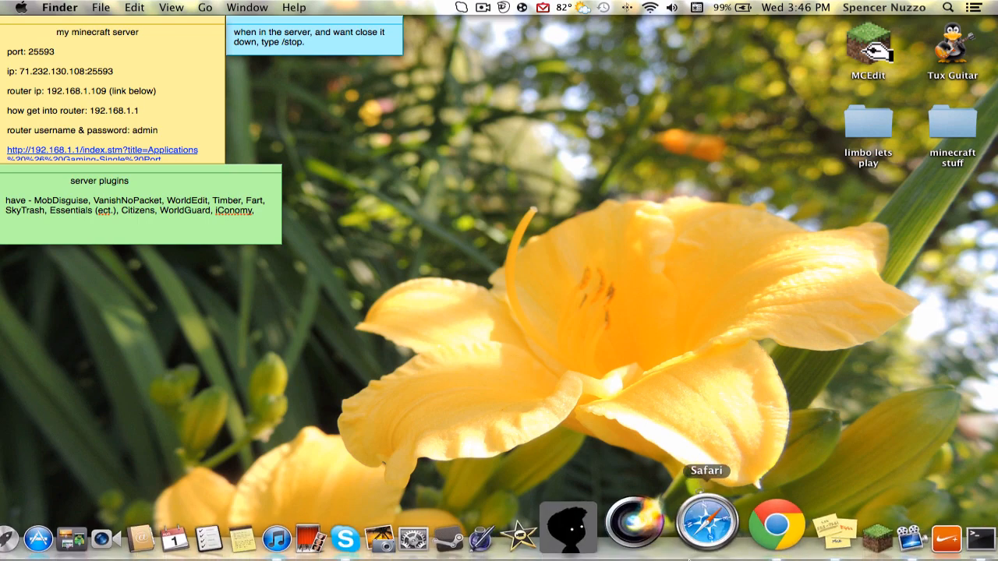
- Launch Google Chrome from the Dock to a new tab page
click(777, 537)
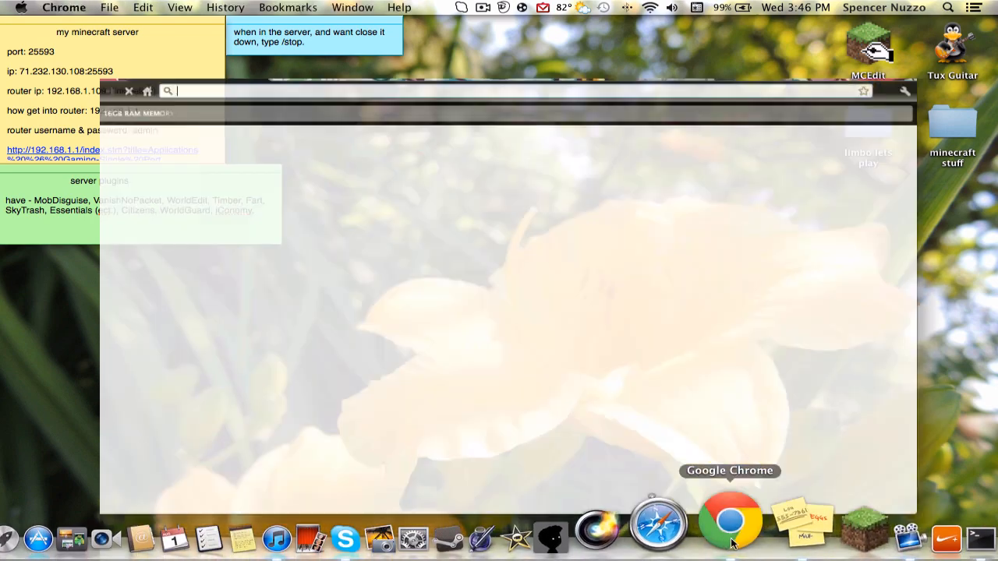
click(729, 518)
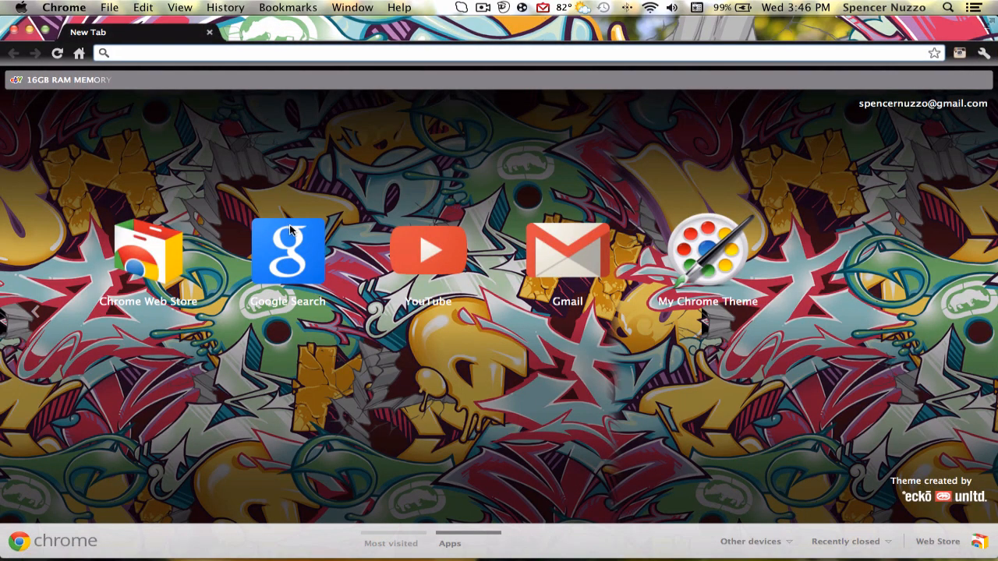
- Search Google for 'minecraft too many items' and read the Minecraft Forum topic down to its download links
click(287, 250)
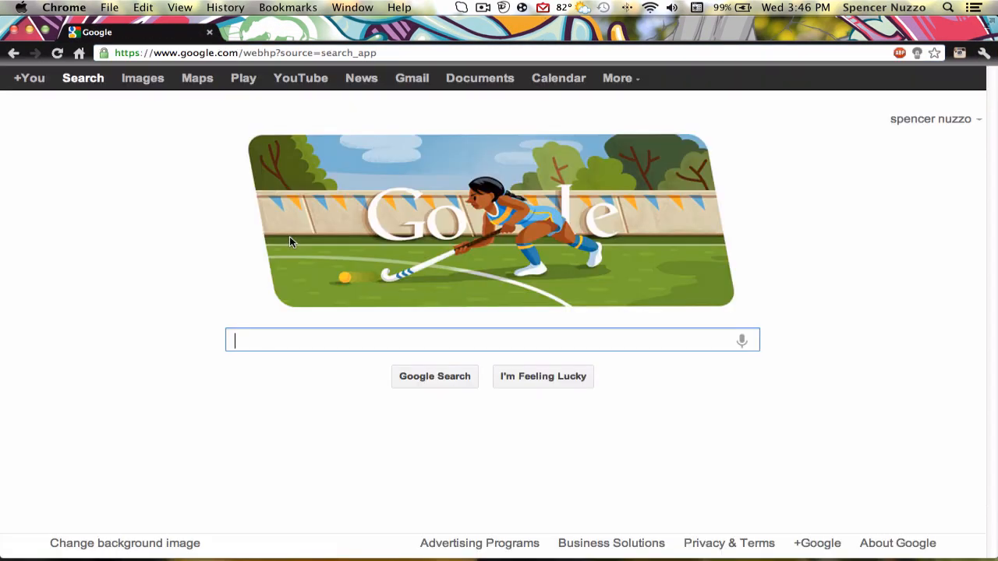
text(minecraft too many)
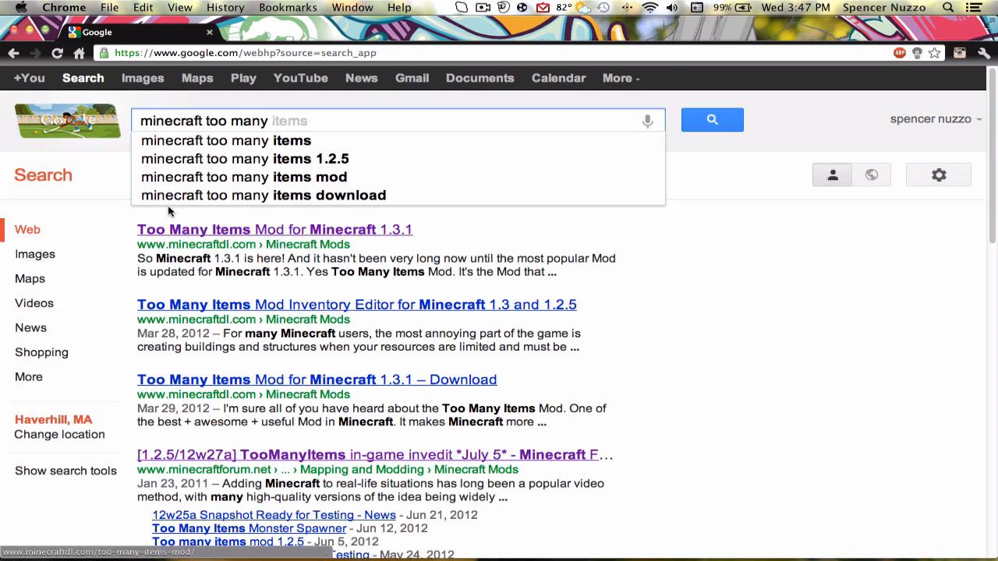
click(375, 455)
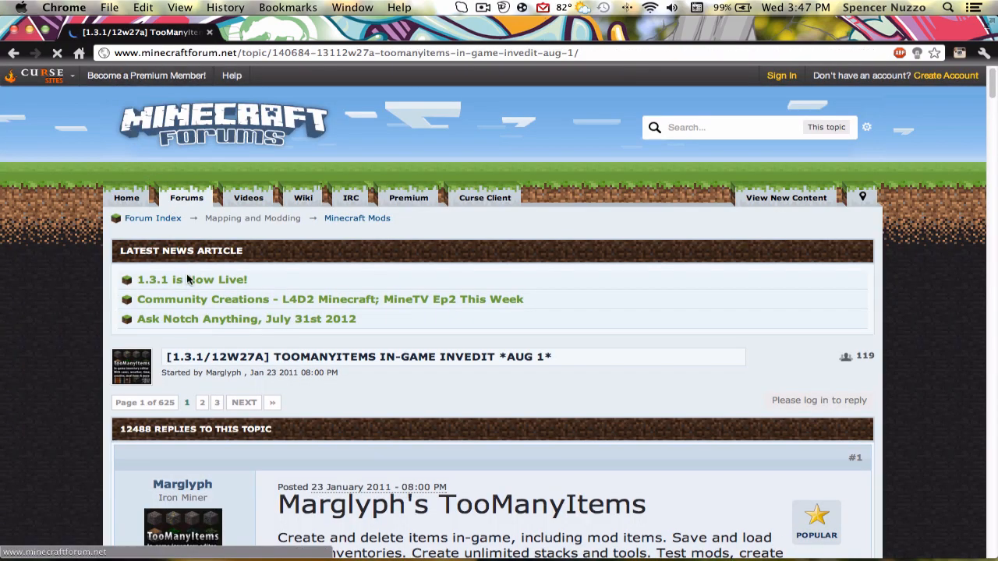
scroll(down, 3)
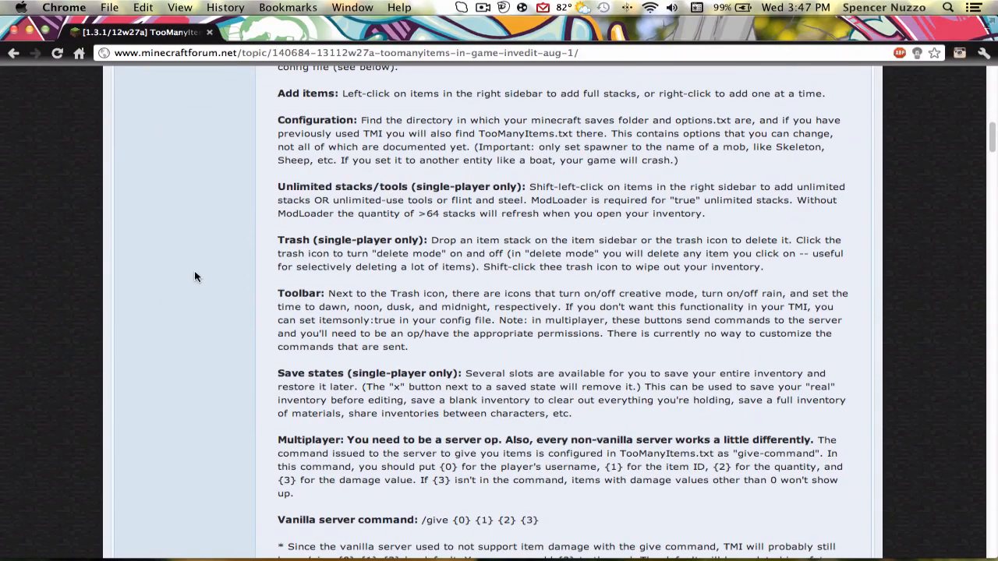
scroll(down, 3)
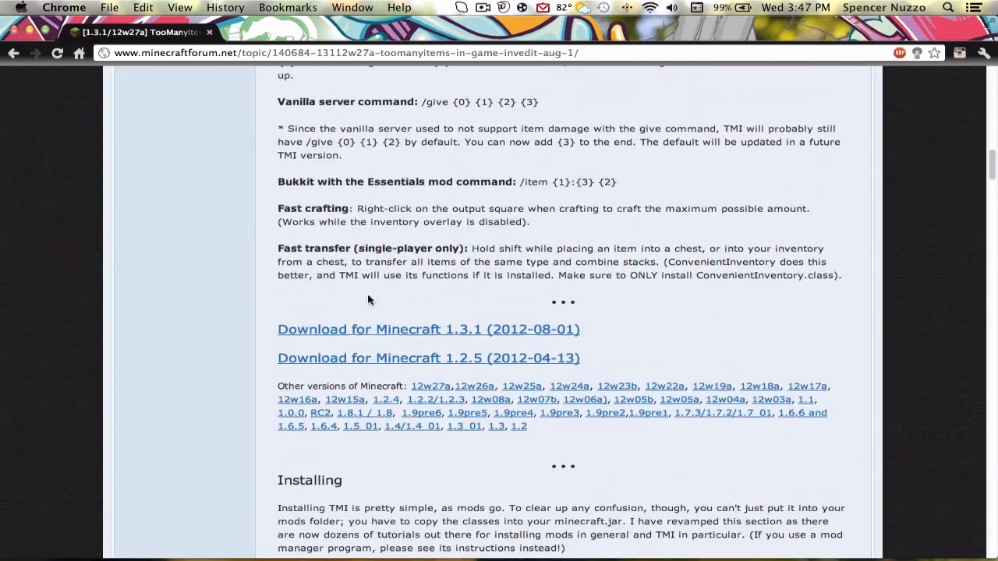
scroll(down, 3)
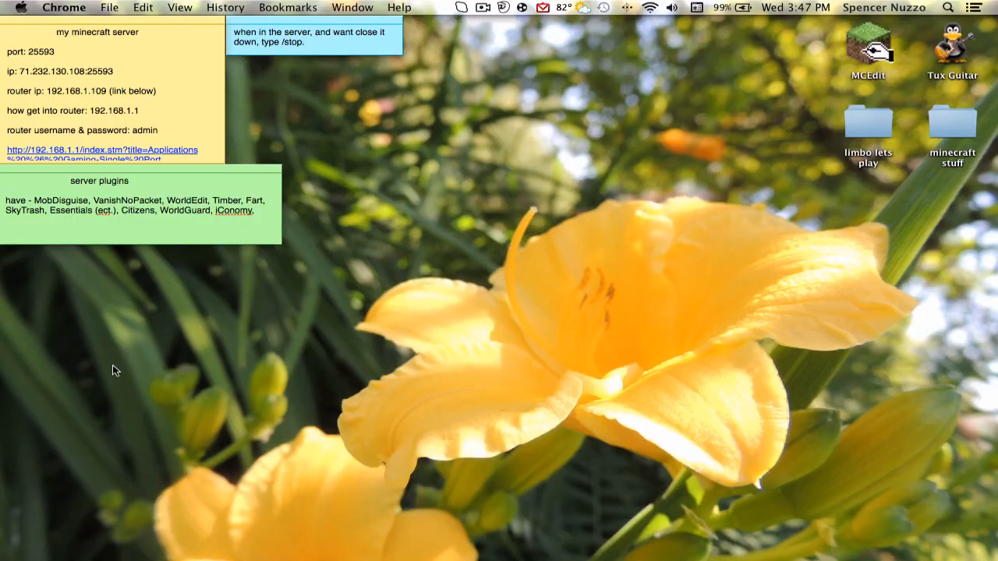
- Show the minecraft folder's contents (bin, saves, resources, TooManyItems.txt) in icon view
click(31, 518)
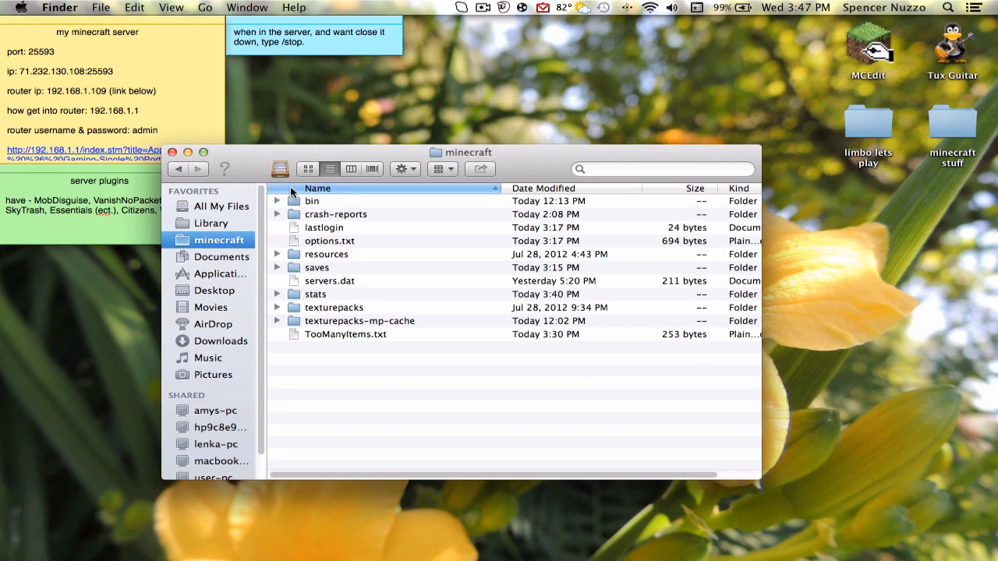
click(307, 168)
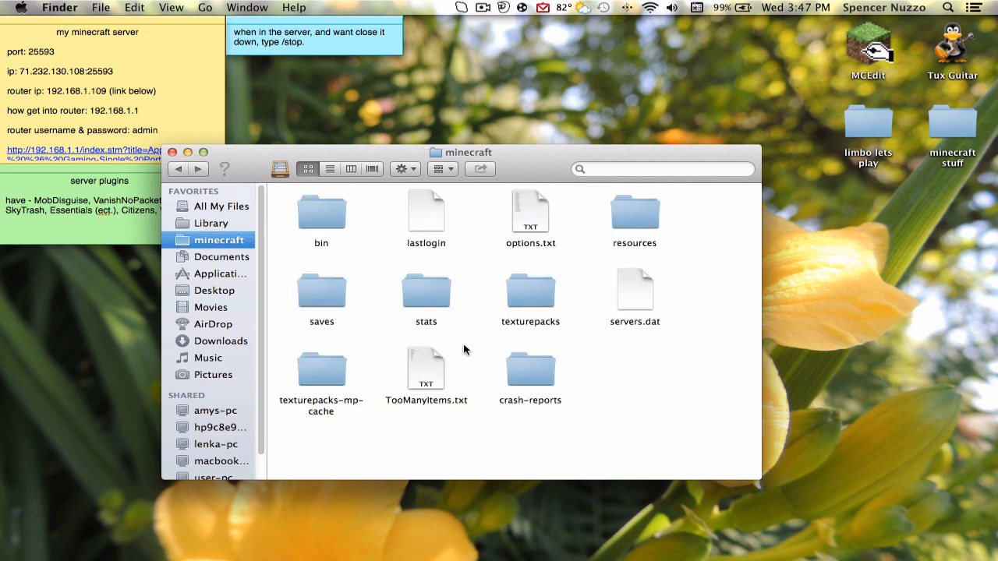
mouse_move(471, 365)
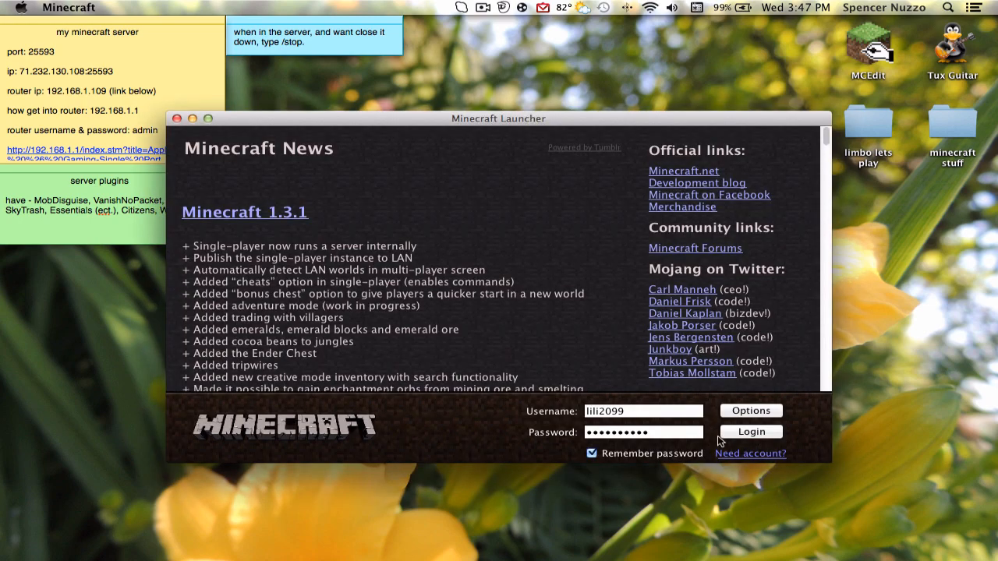
- Log into the Minecraft Launcher with the saved username and password
click(751, 430)
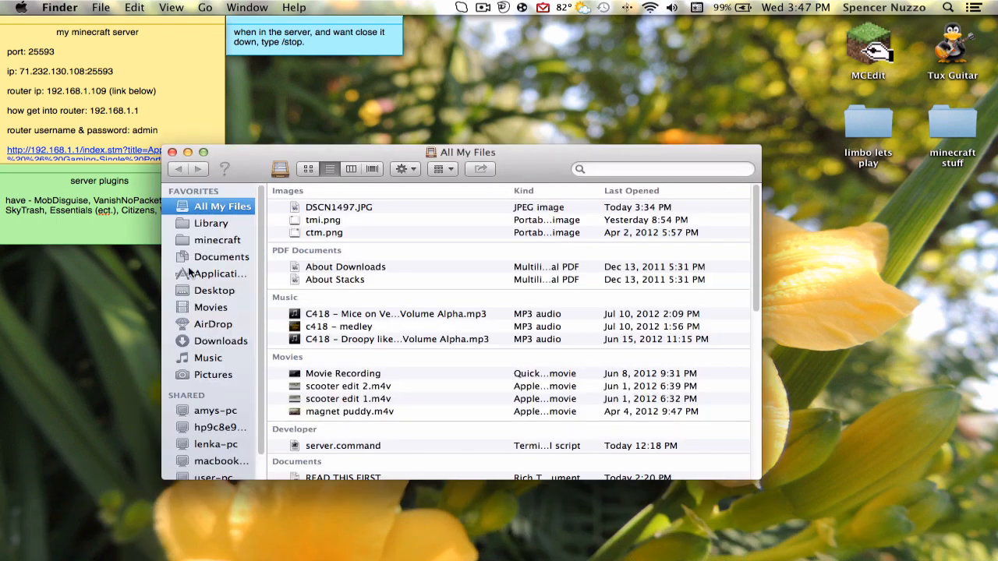
- Unarchive minecraft.jar in the bin folder and rename the extracted folder to minecraft.jar
click(218, 241)
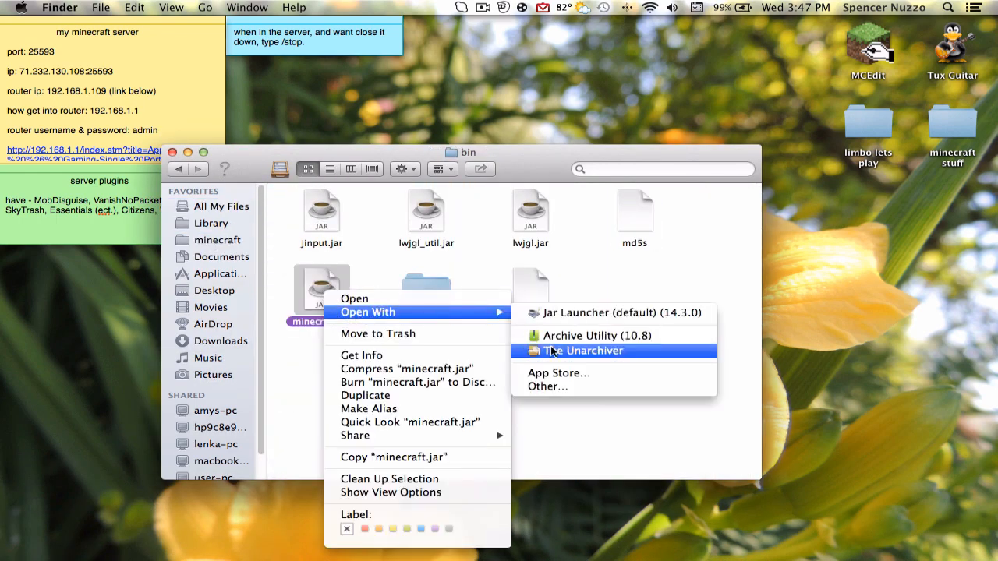
click(584, 350)
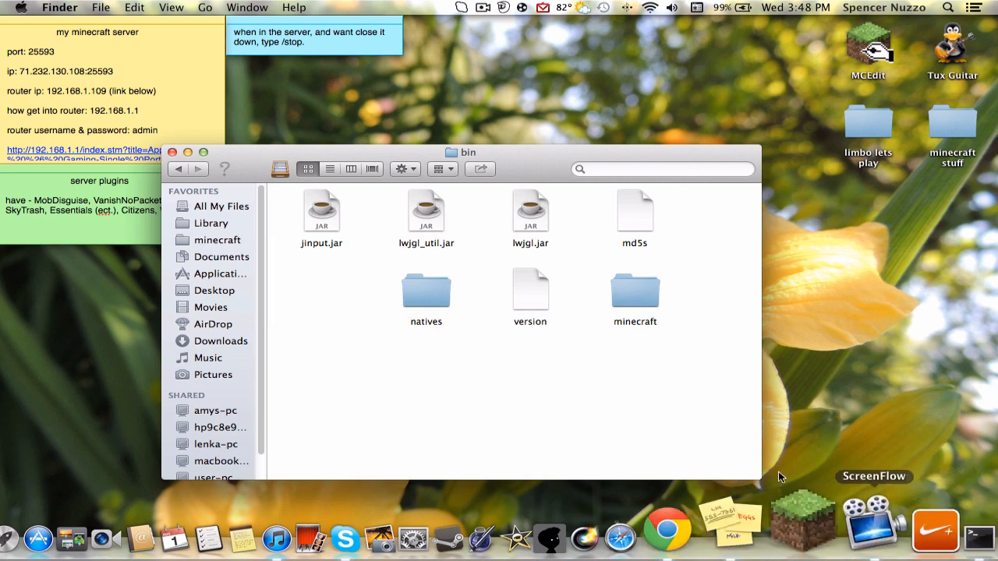
click(634, 293)
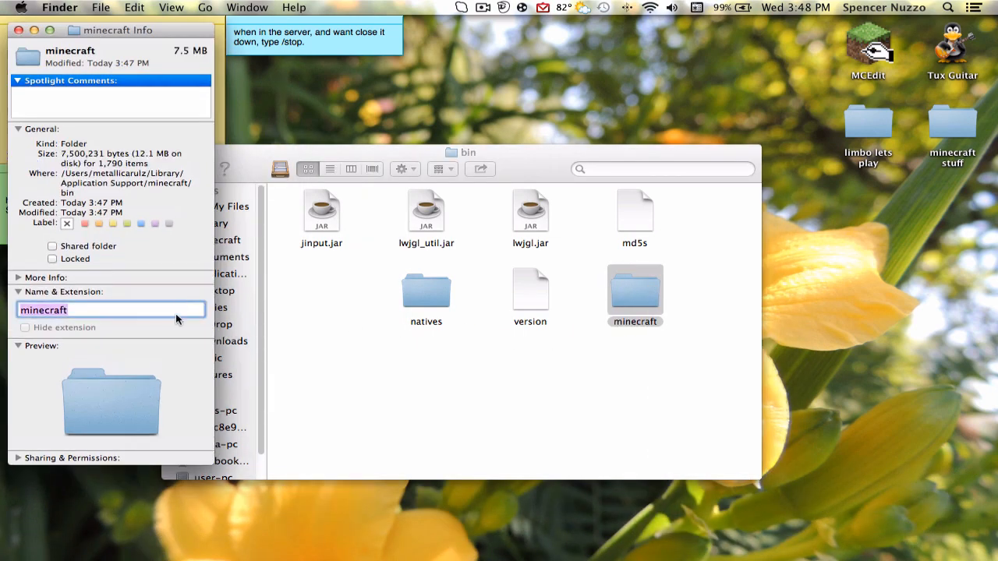
text(.jar)
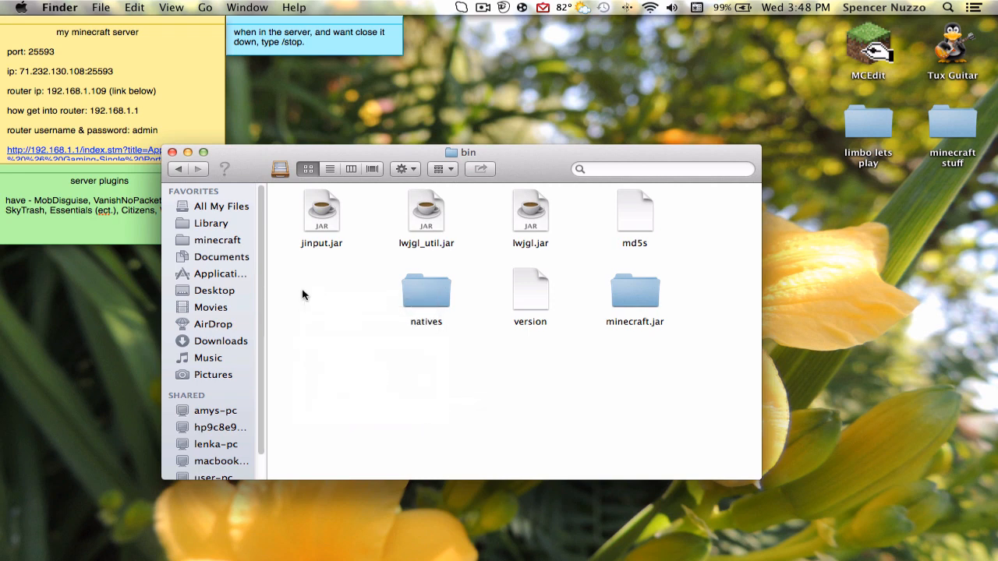
mouse_move(373, 312)
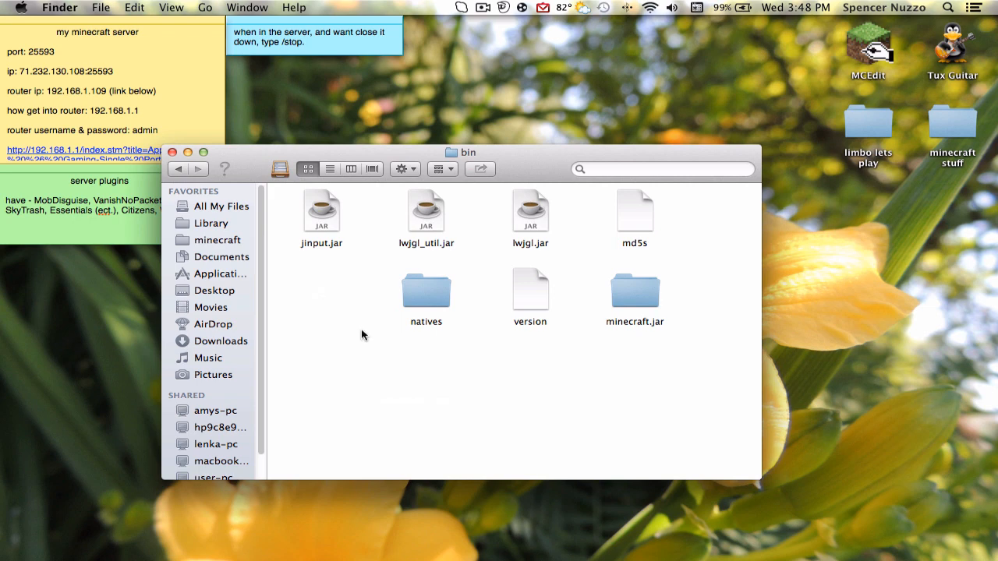
mouse_move(328, 304)
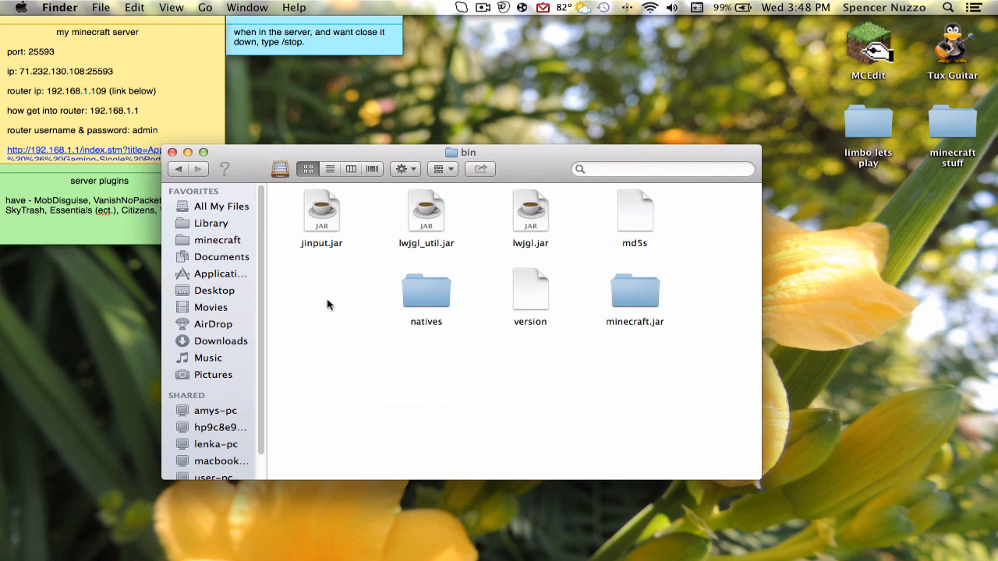
mouse_move(655, 252)
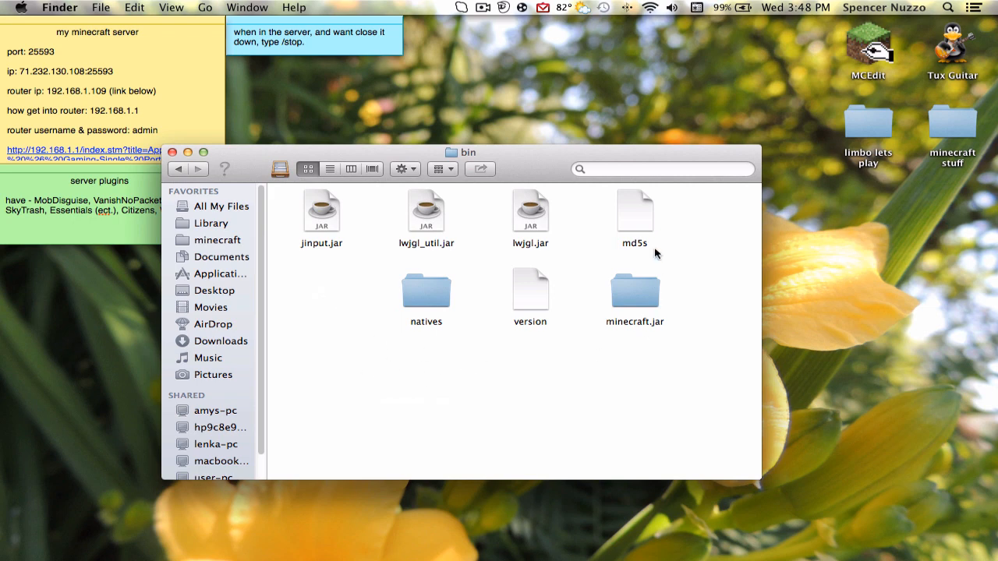
- Browse the .class files inside the minecraft.jar folder and start a second Finder window
double_click(634, 288)
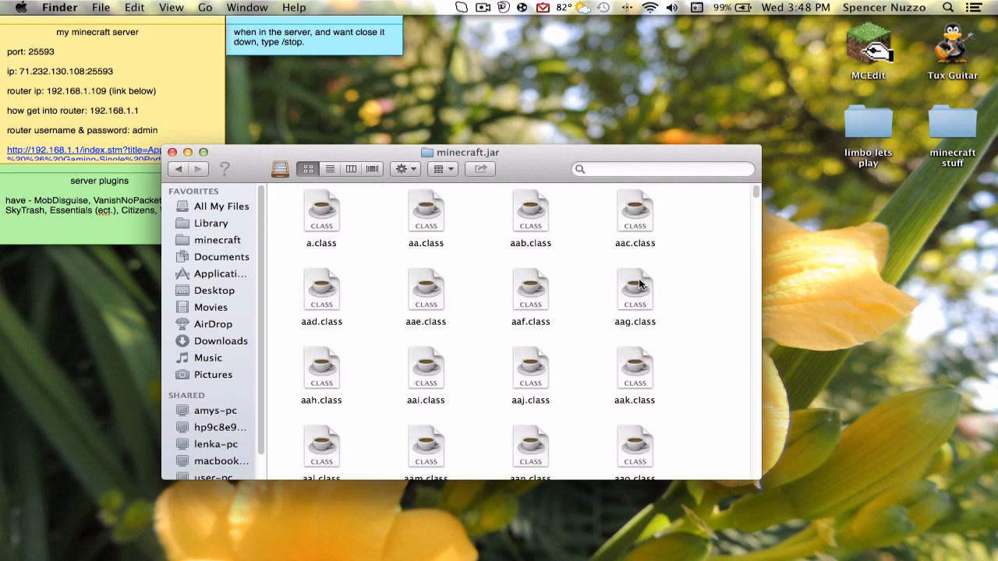
scroll(down, 3)
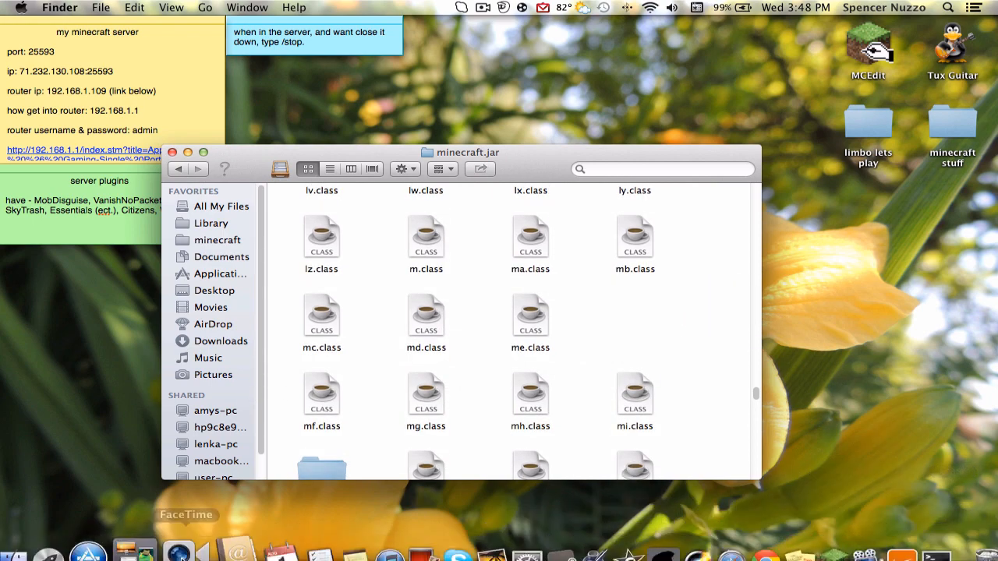
right_click(32, 538)
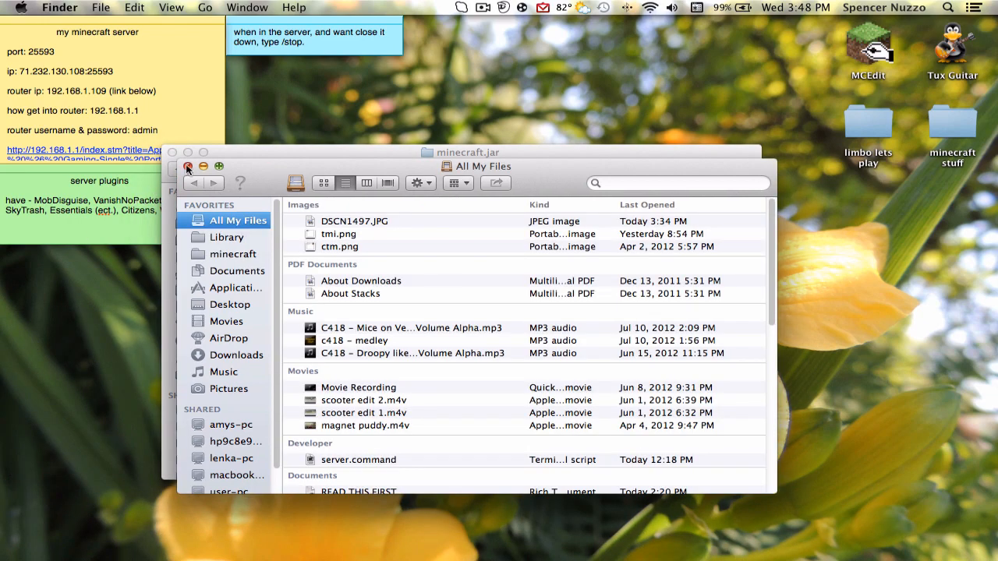
- Unzip the TooManyItems archive in minecraft stuff > manditory and copy all its files
click(237, 356)
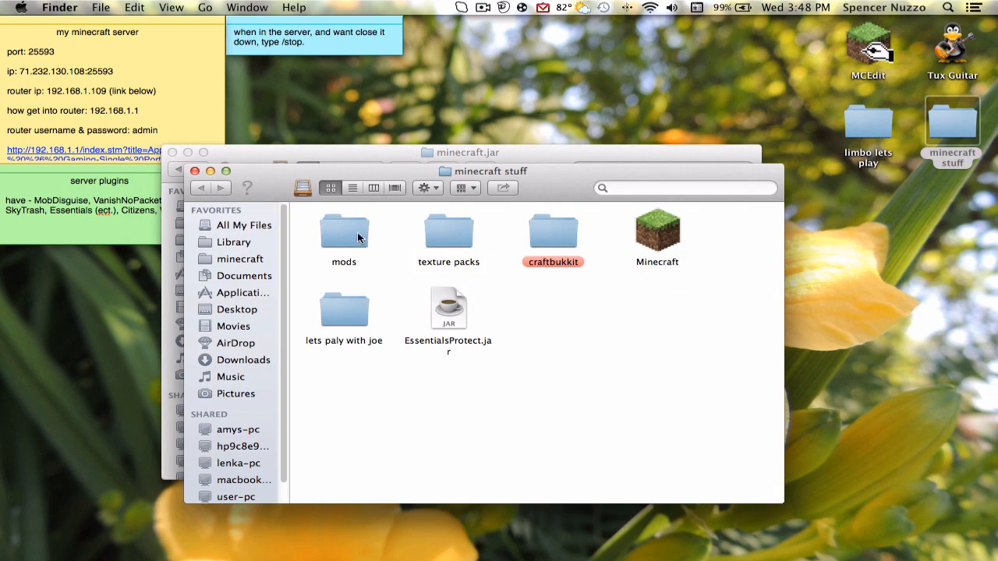
mouse_move(527, 315)
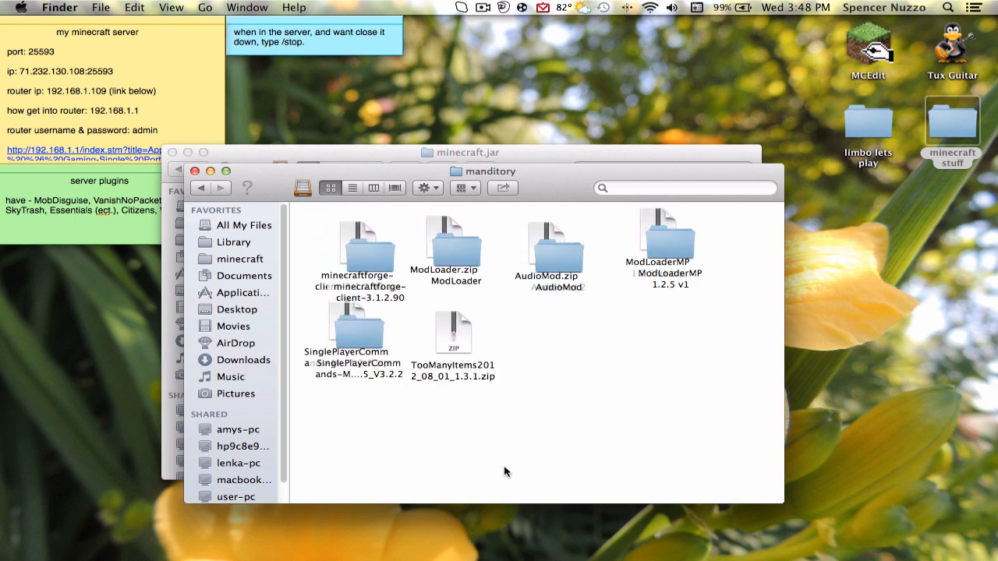
click(452, 330)
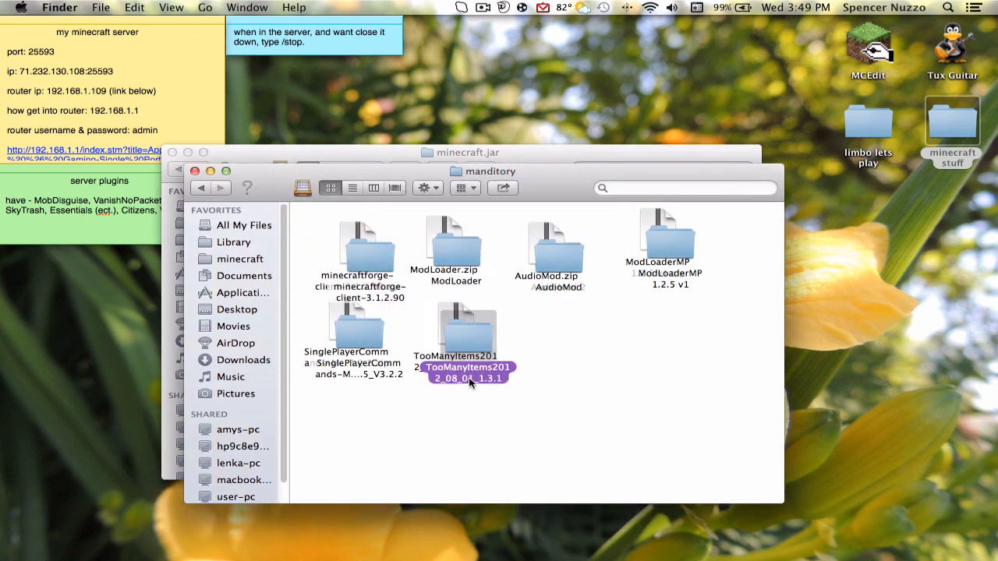
double_click(467, 330)
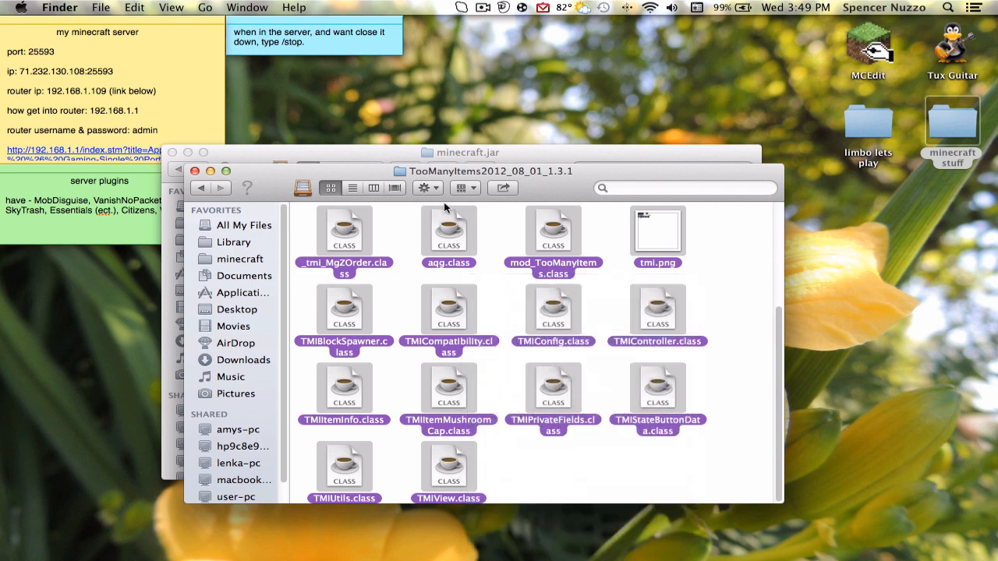
- Paste the 22 TooManyItems class files into the minecraft.jar contents
right_click(390, 351)
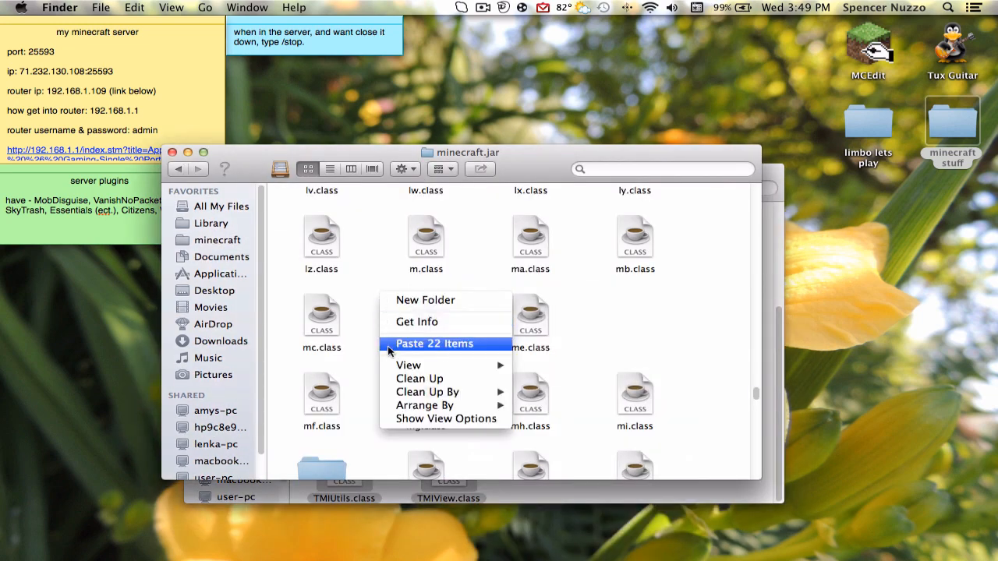
click(433, 343)
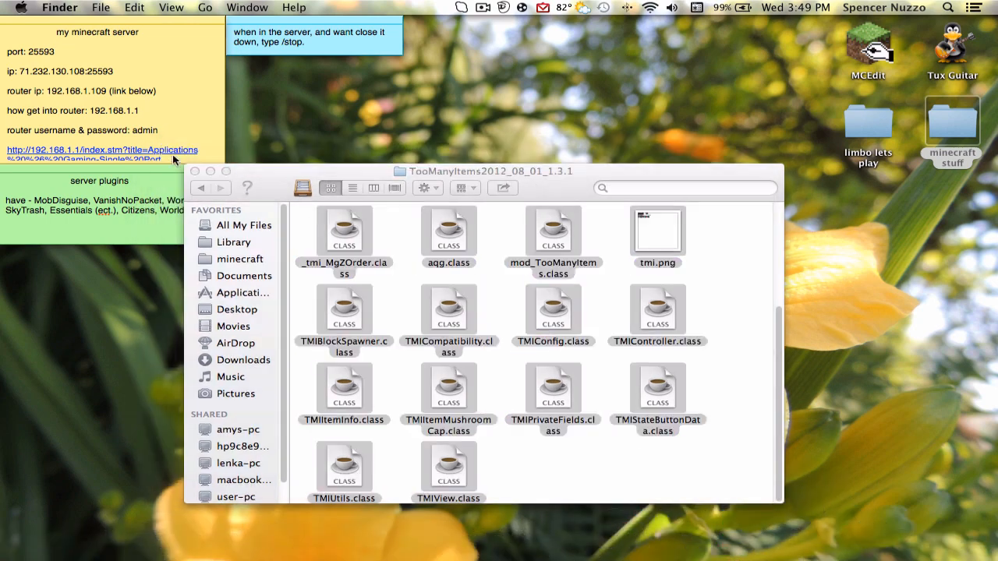
- Close the Finder windows and launch the modded Minecraft into the desert temple world
click(193, 170)
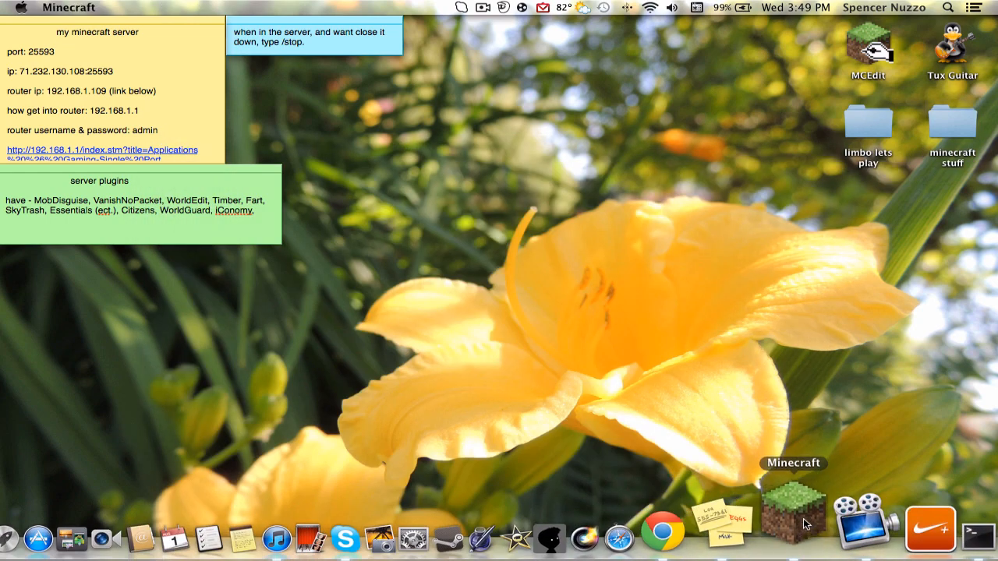
click(792, 515)
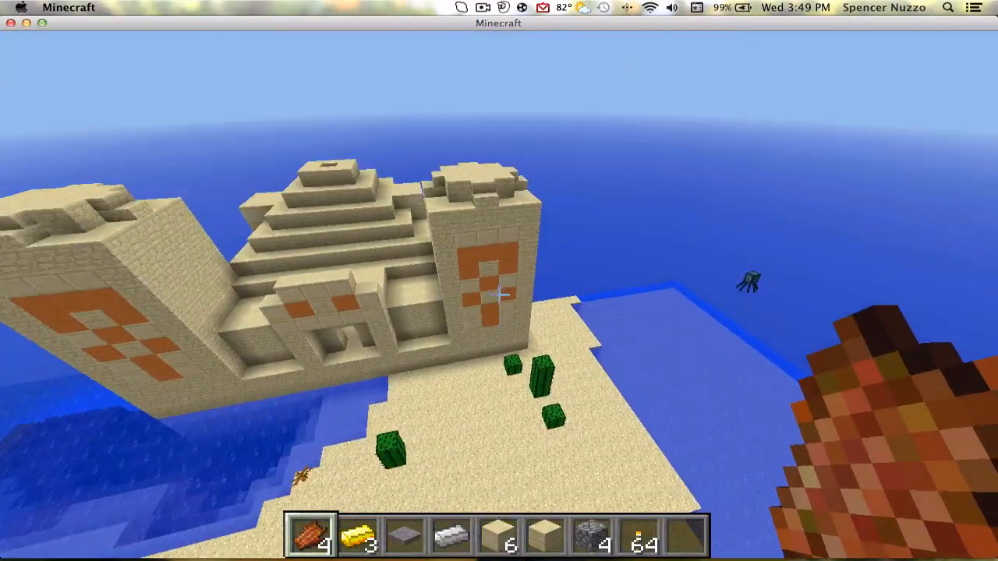
key(e)
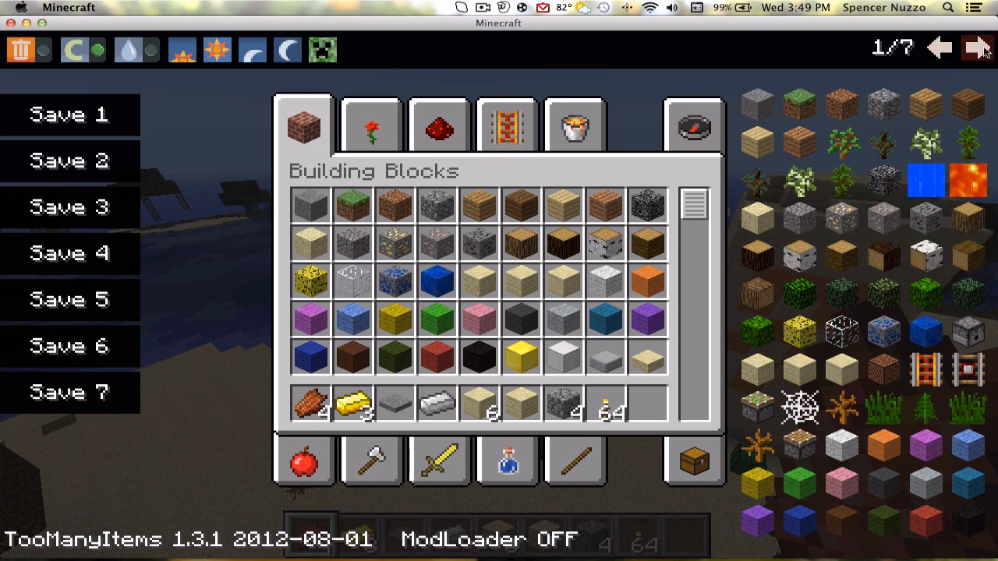
click(977, 47)
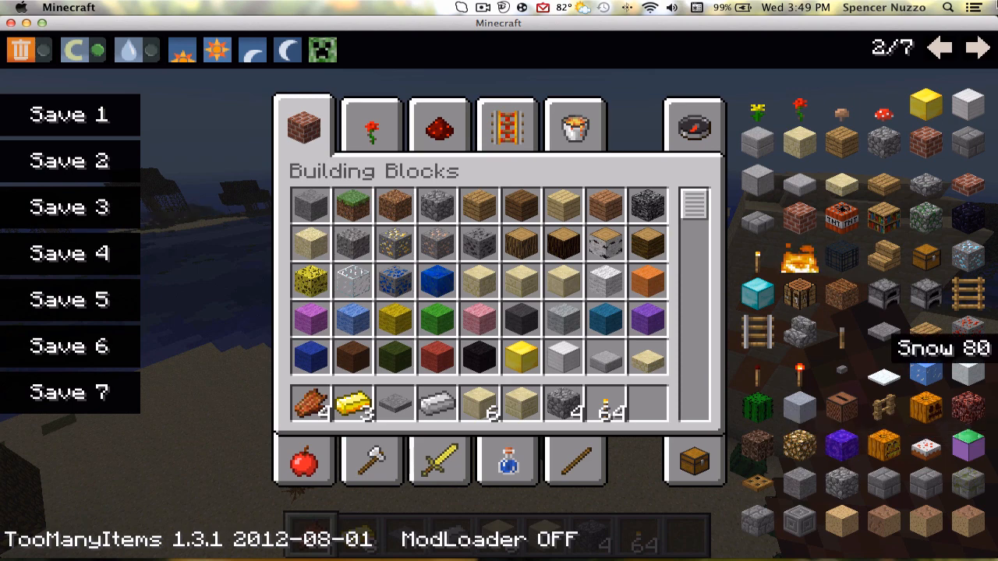
click(977, 49)
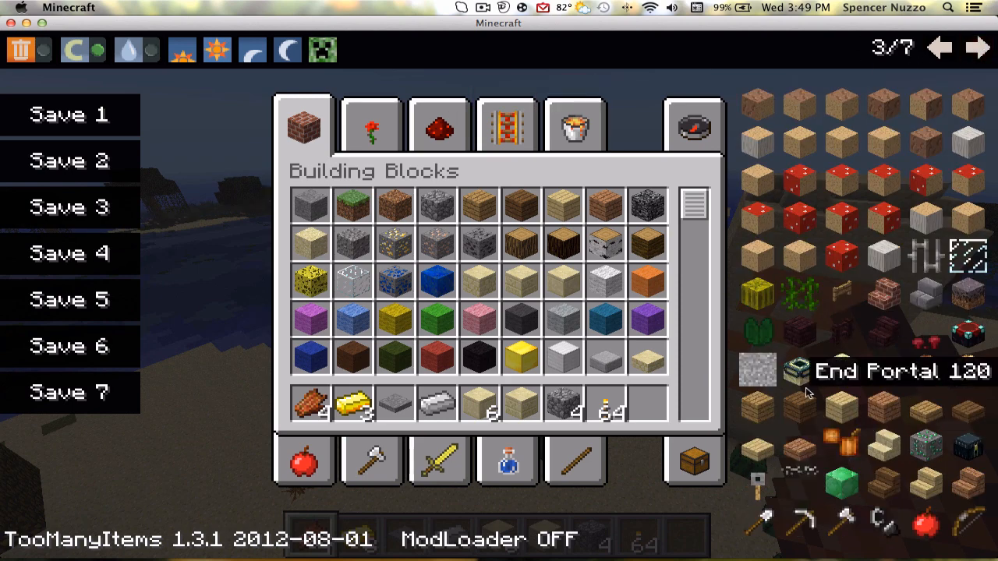
click(976, 46)
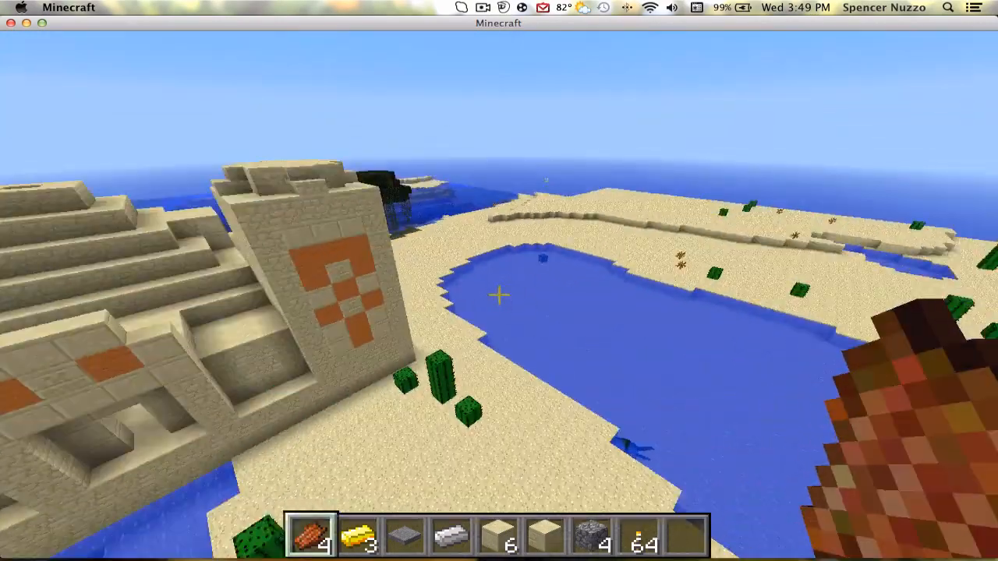
mouse_move(499, 296)
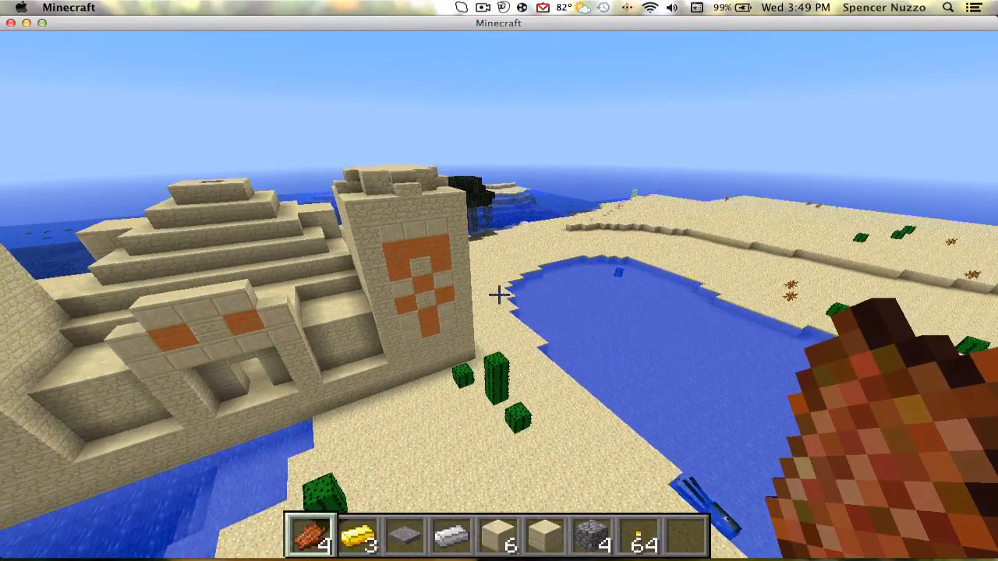